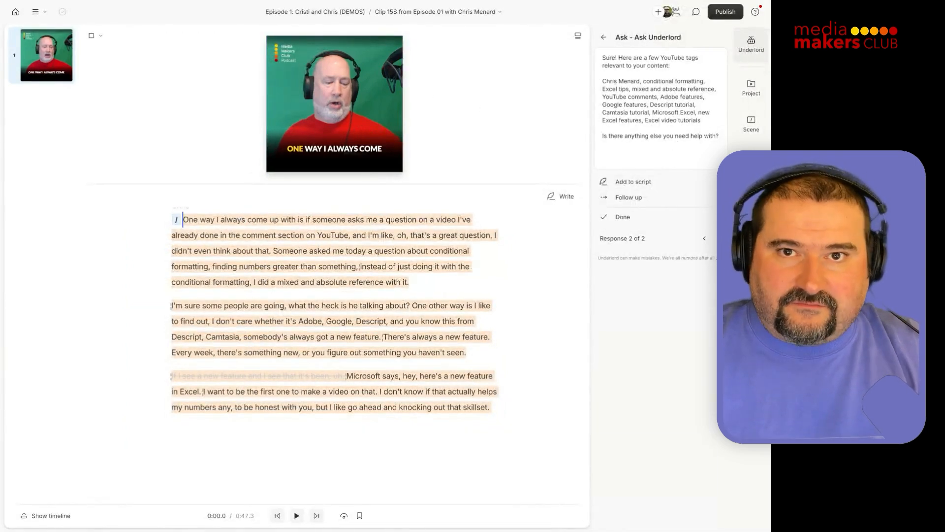
Step: Switch the right sidebar from the YouTube tags to the Project tab's compositions and files
click(751, 87)
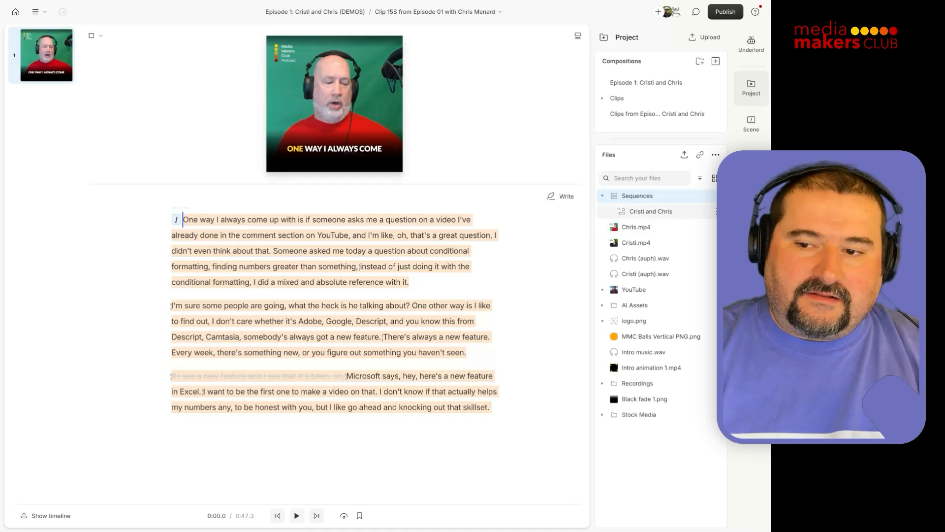
Step: Select Chris.mp4 and Cristi.mp4 and combine them into a new sequence
click(635, 227)
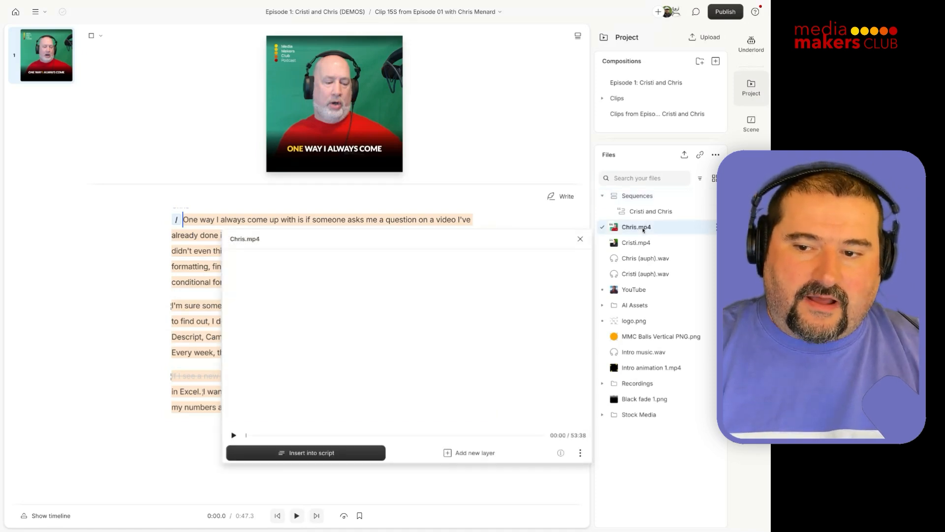
click(636, 242)
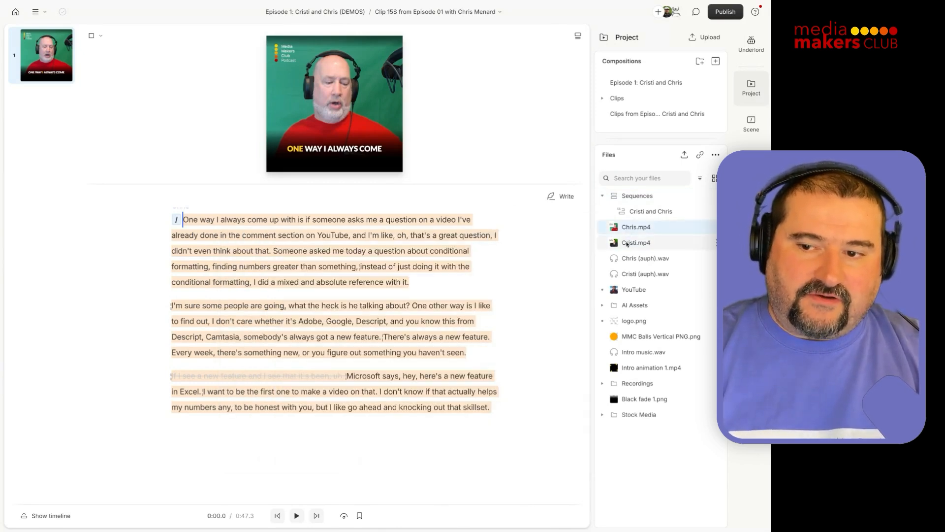
click(635, 243)
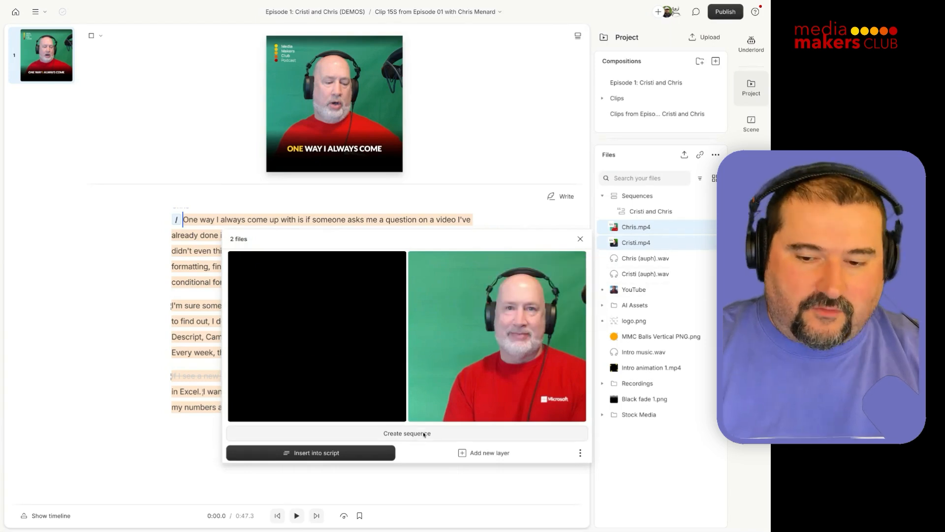
click(407, 432)
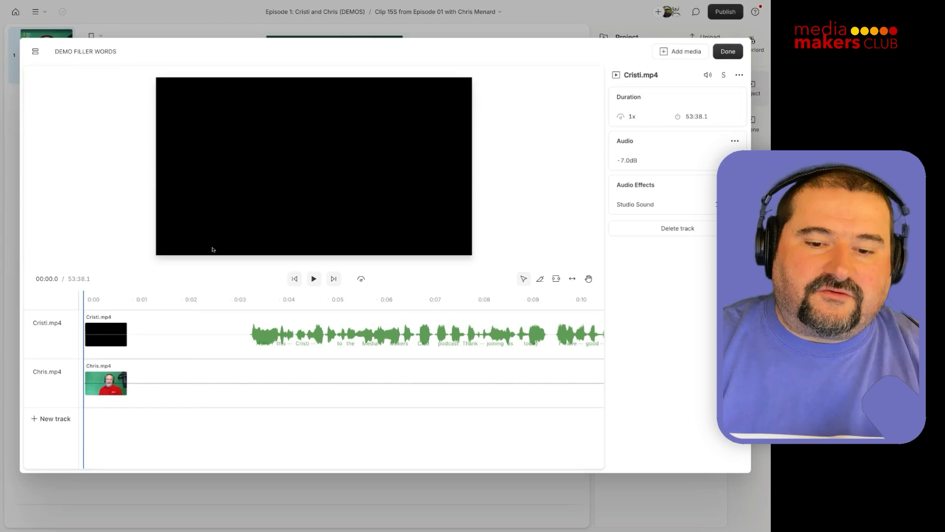
Step: Review the speaker tracks, finish the sequence, and preview DEMO FILLER WORDS
click(279, 331)
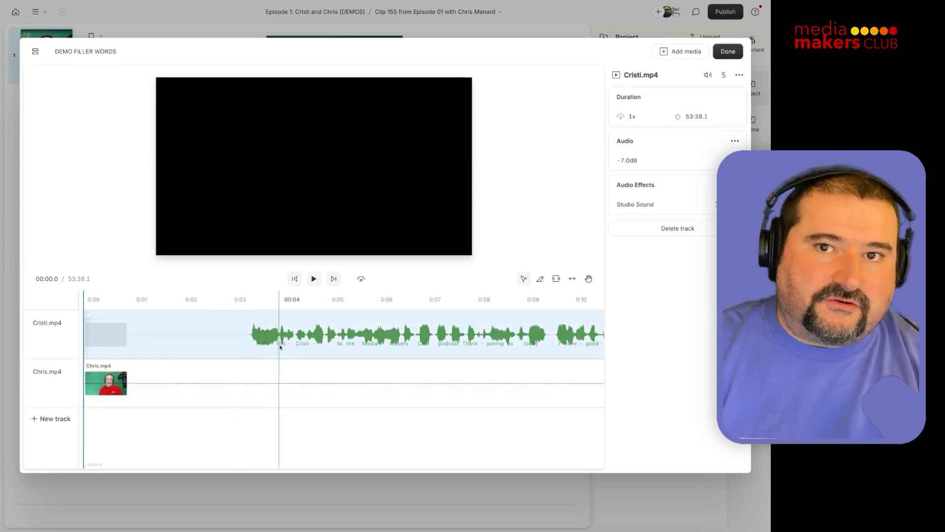
scroll(right, 3)
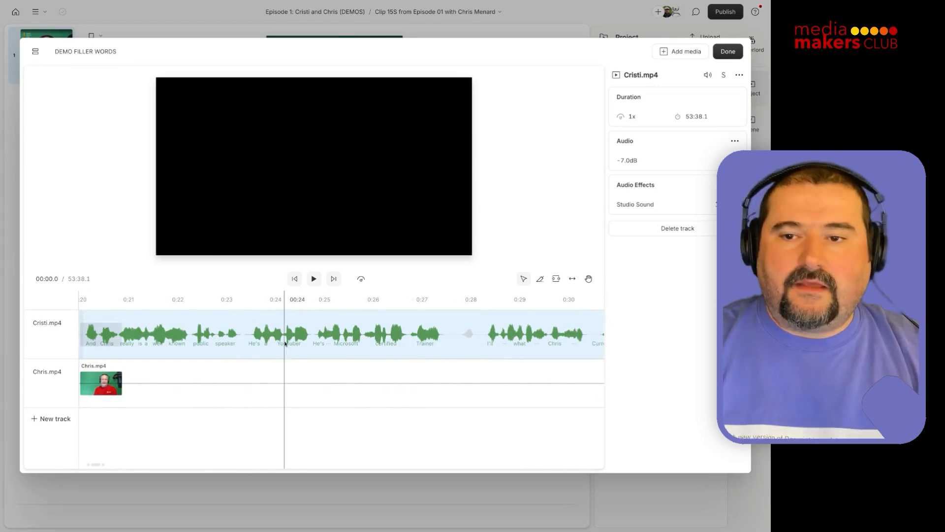
click(727, 51)
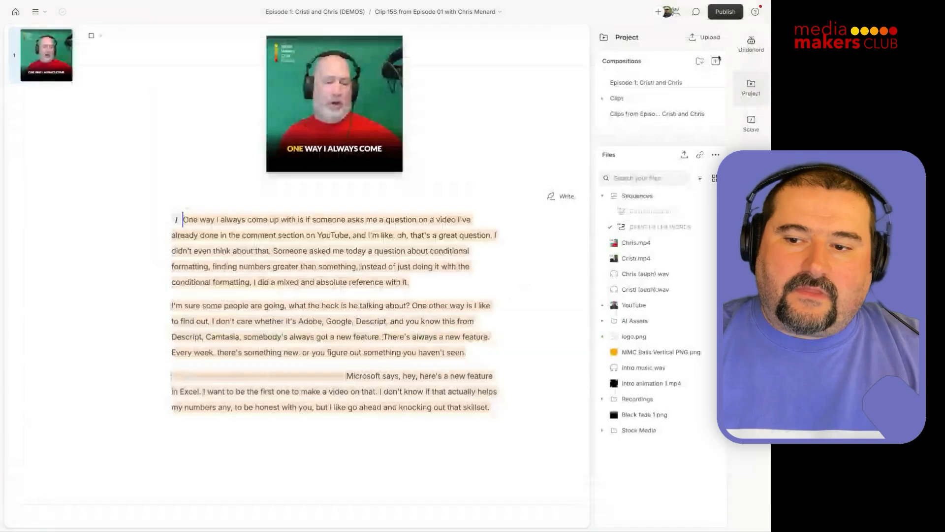
click(659, 226)
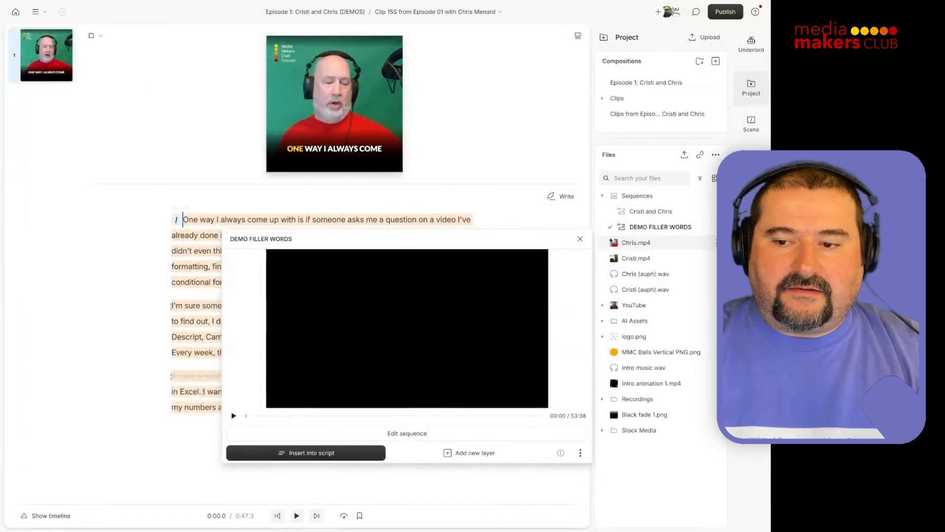
click(579, 238)
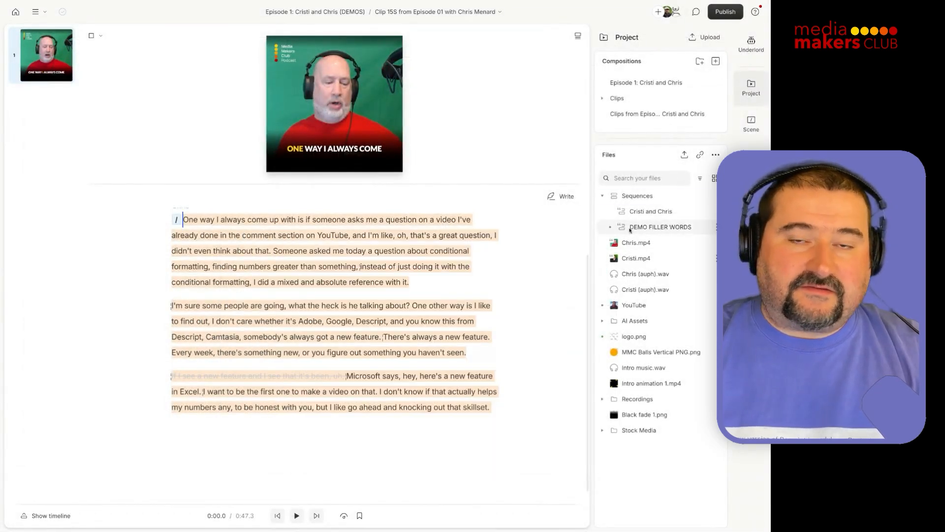
right_click(660, 226)
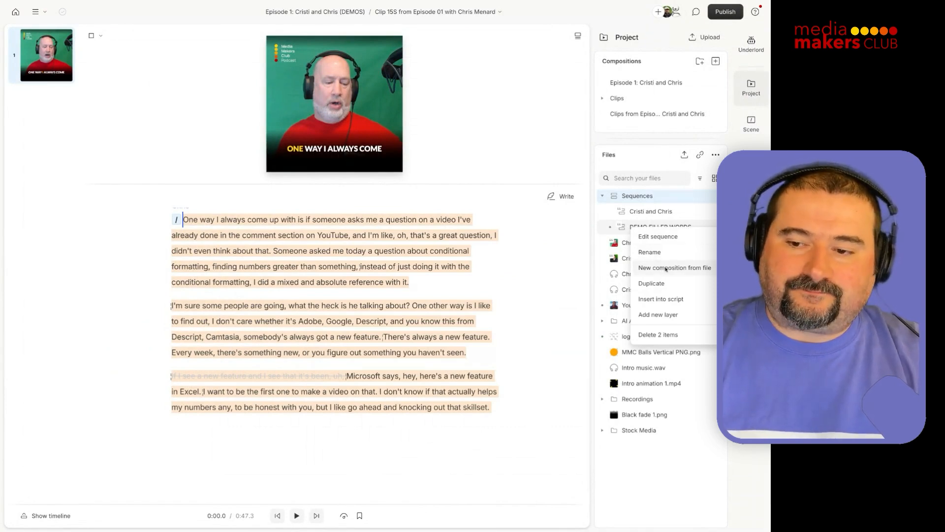
Step: Create a DEMO FILLER WORDS composition and run Underlord's Remove filler words on its transcript
click(660, 226)
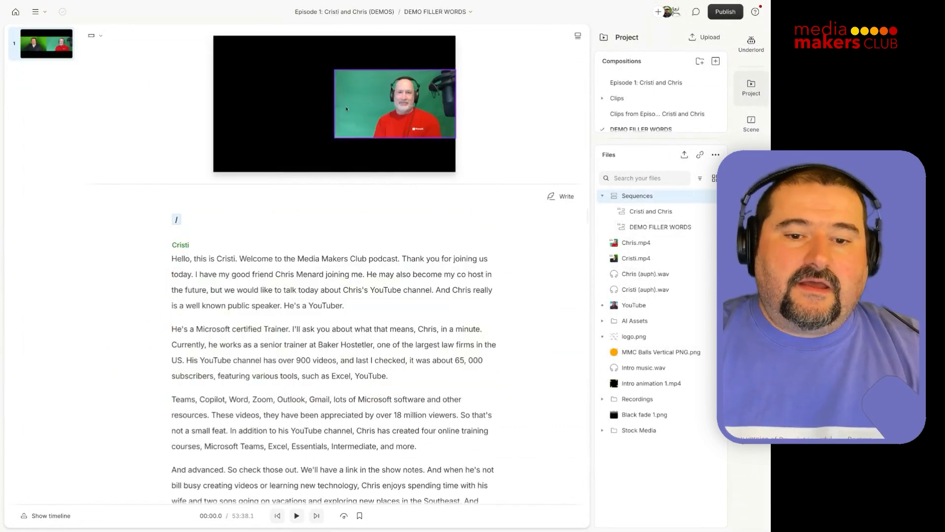
mouse_move(577, 36)
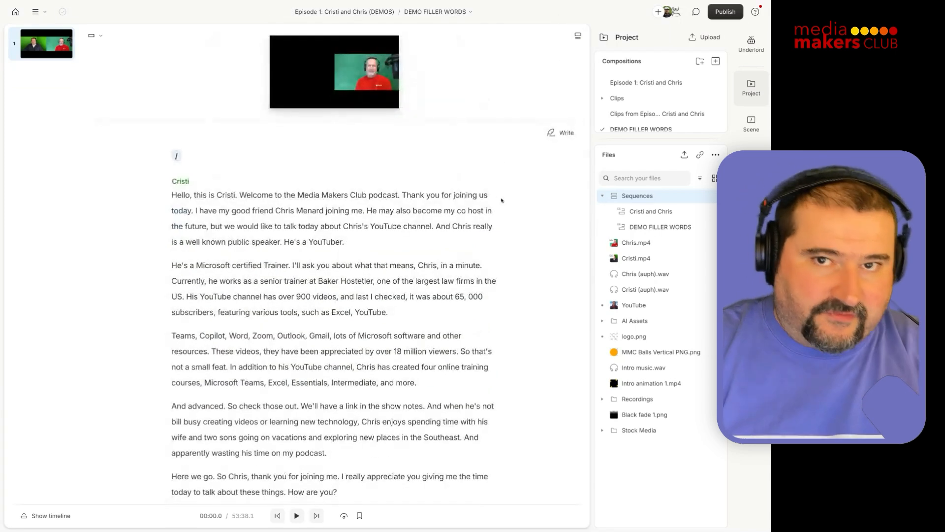
scroll(down, 3)
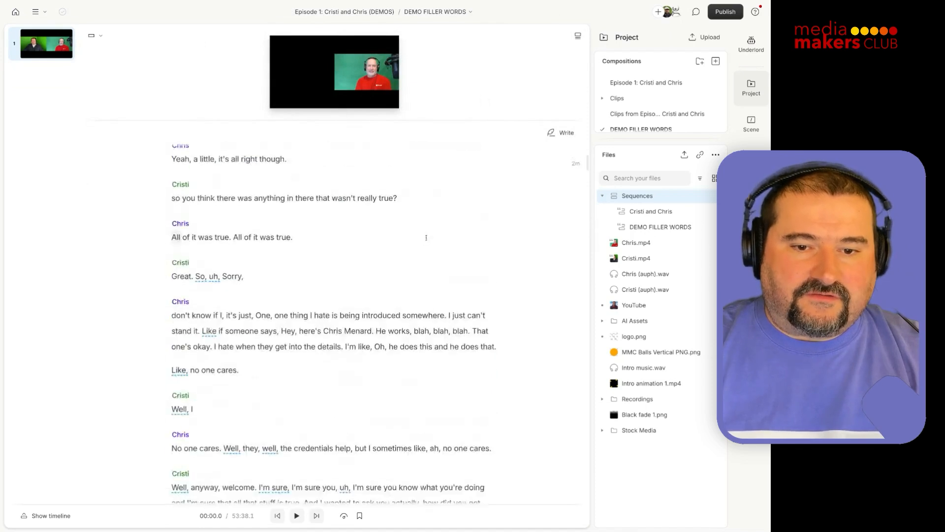
scroll(down, 3)
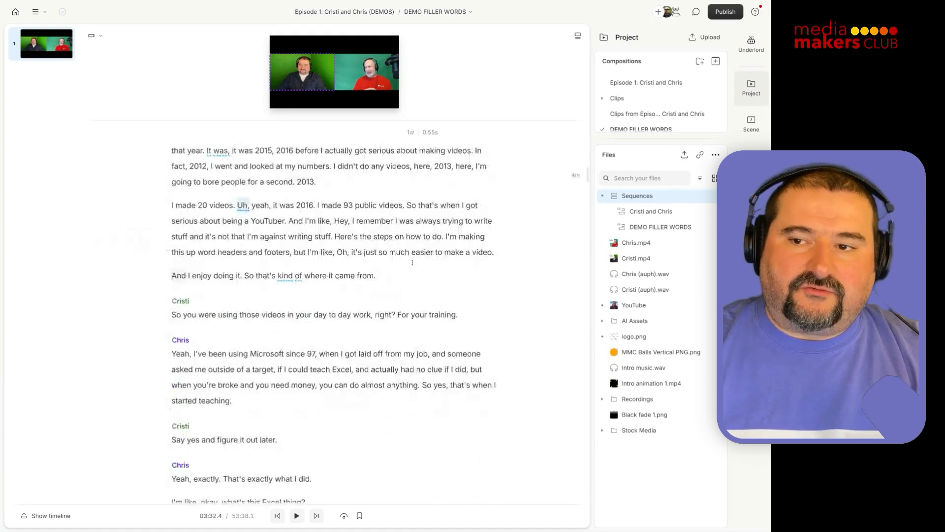
click(750, 43)
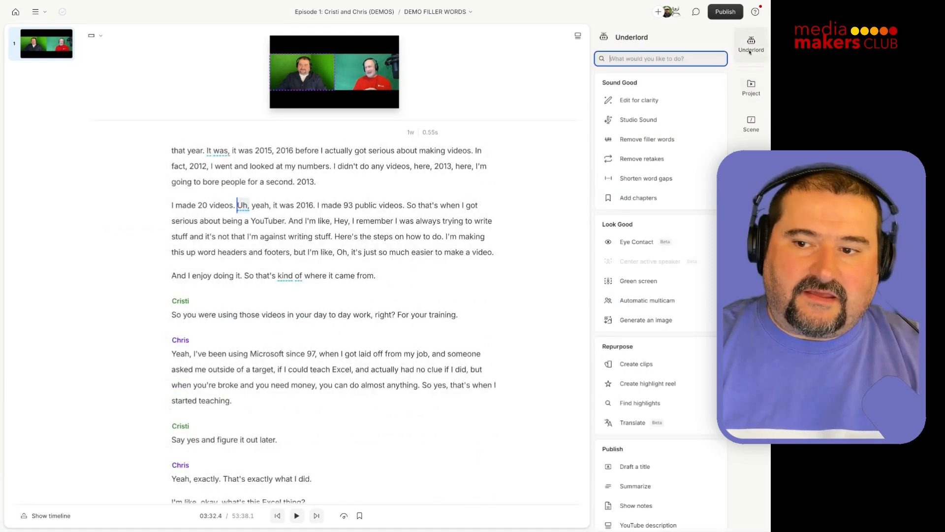
mouse_move(646, 139)
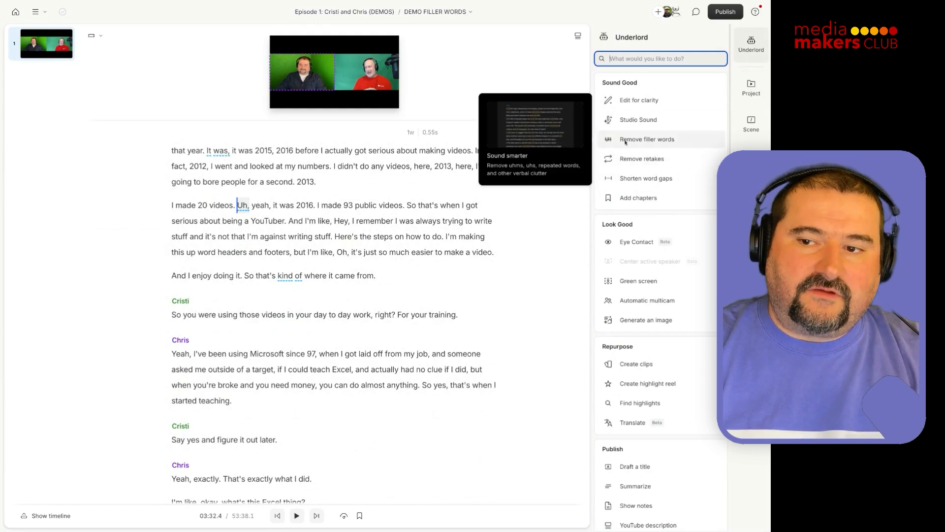
click(646, 139)
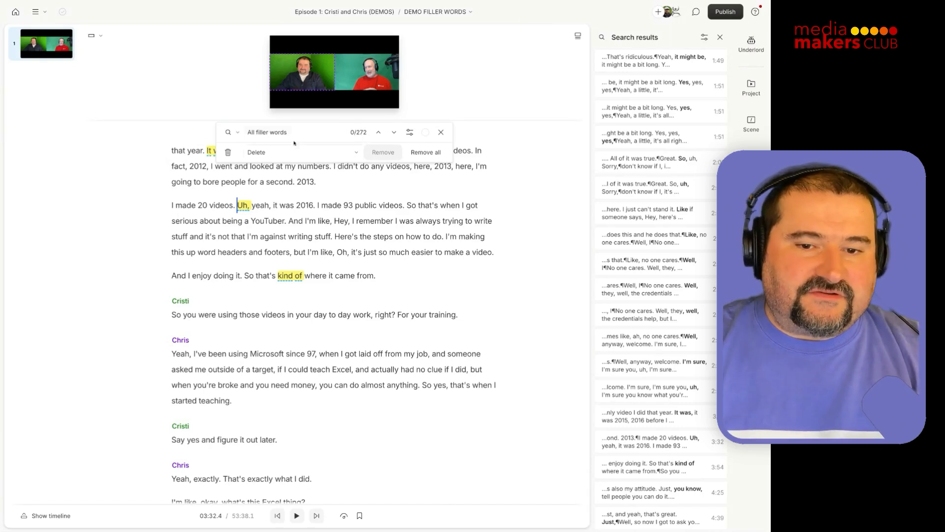
Step: Scroll through the transcript reviewing the 272 highlighted filler words
scroll(down, 3)
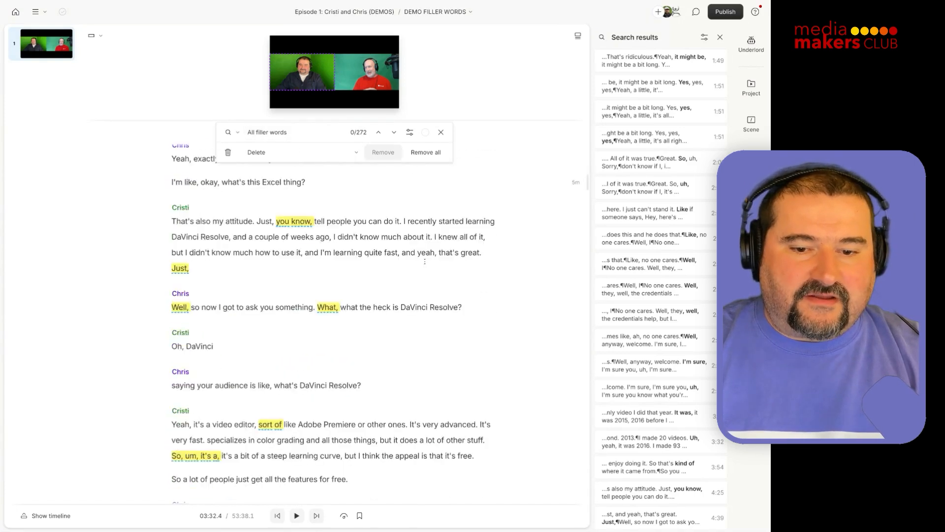
scroll(down, 3)
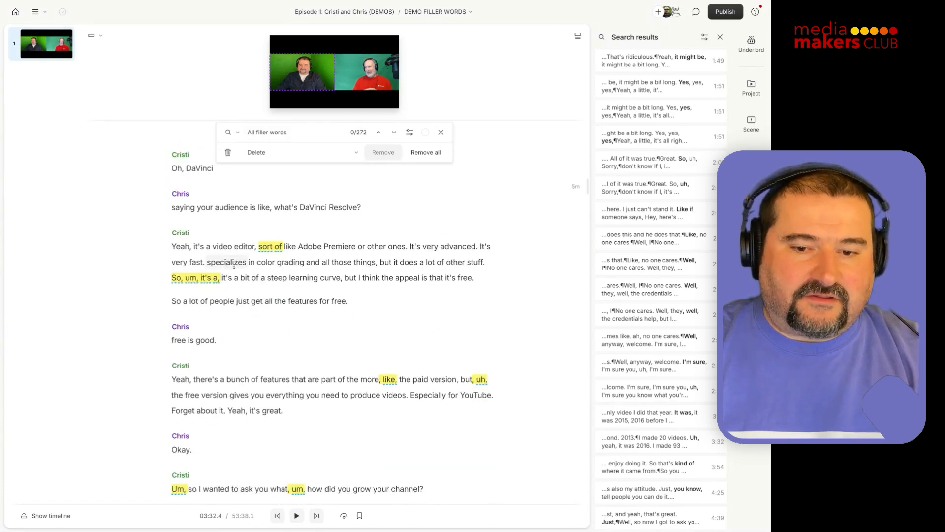
scroll(down, 3)
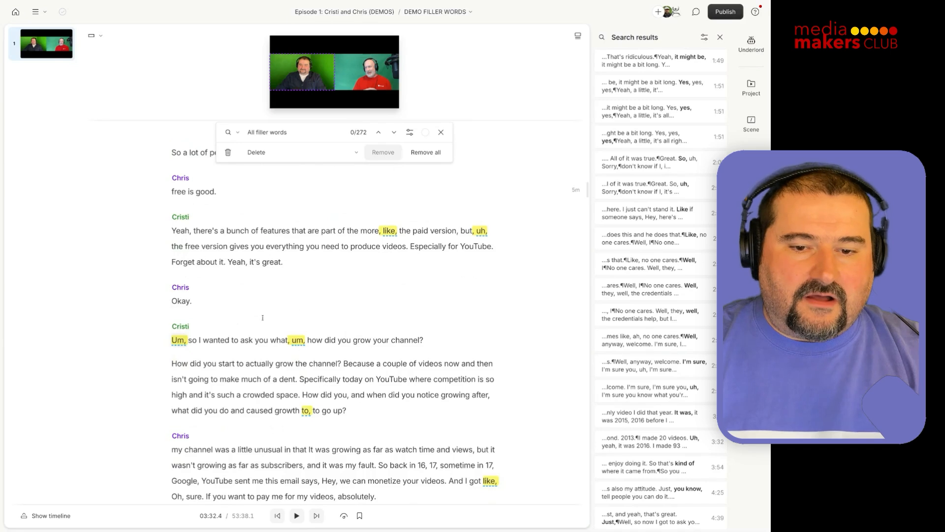
scroll(down, 3)
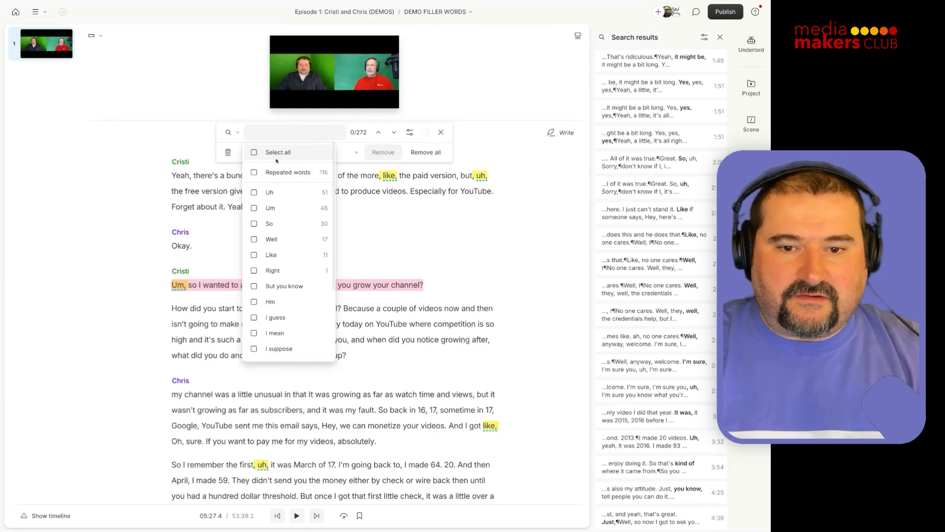
Step: Limit the filler search to Uh and Um (97 matches) and check a highlighted um
click(254, 207)
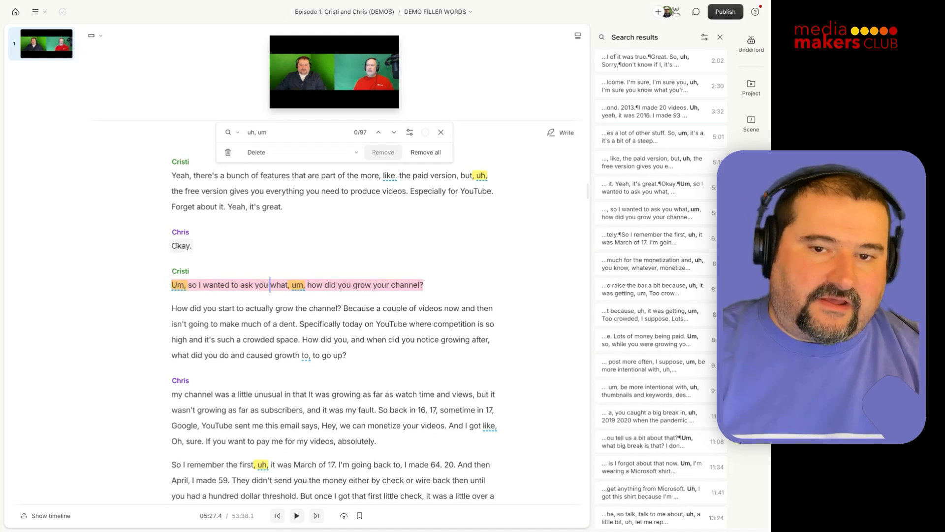
click(296, 516)
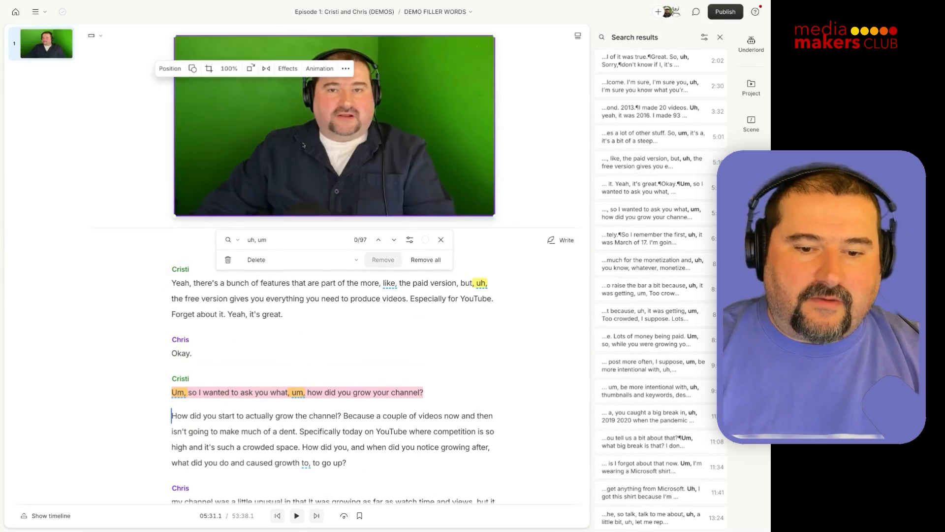
click(296, 516)
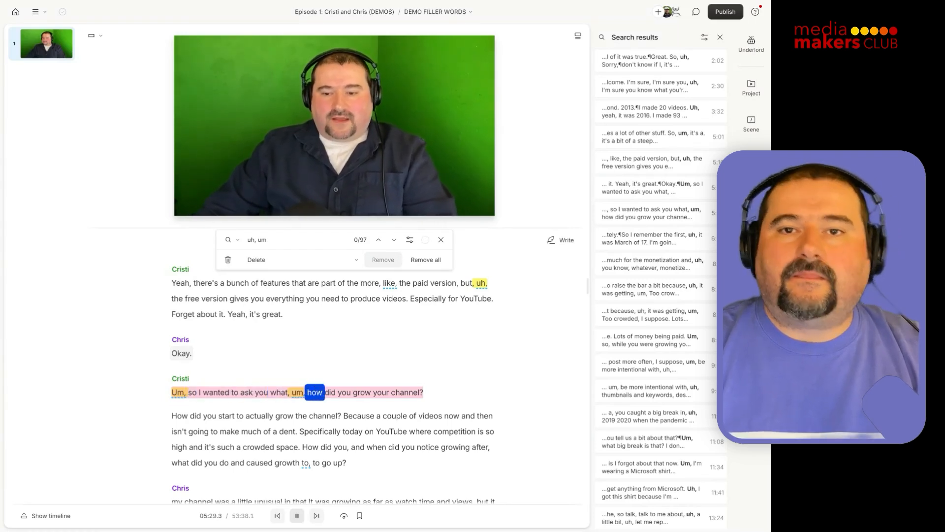
click(296, 515)
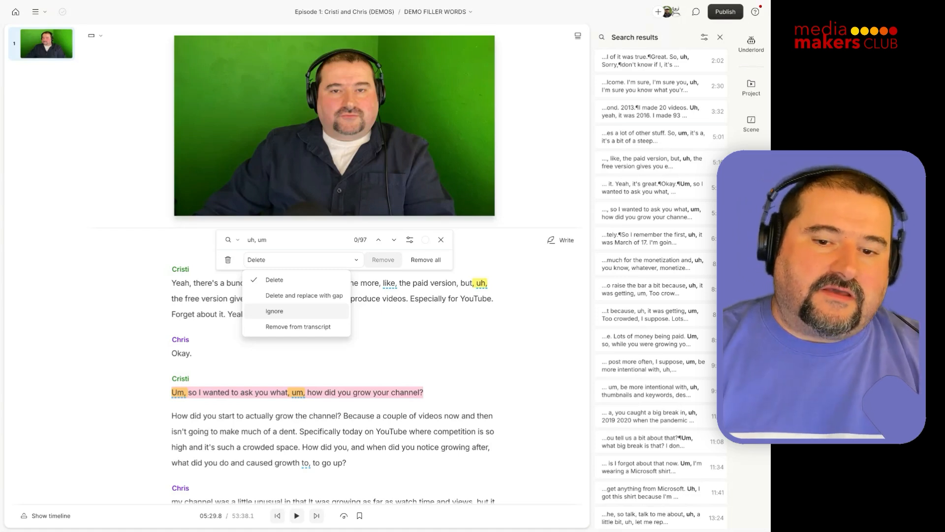
mouse_move(303, 296)
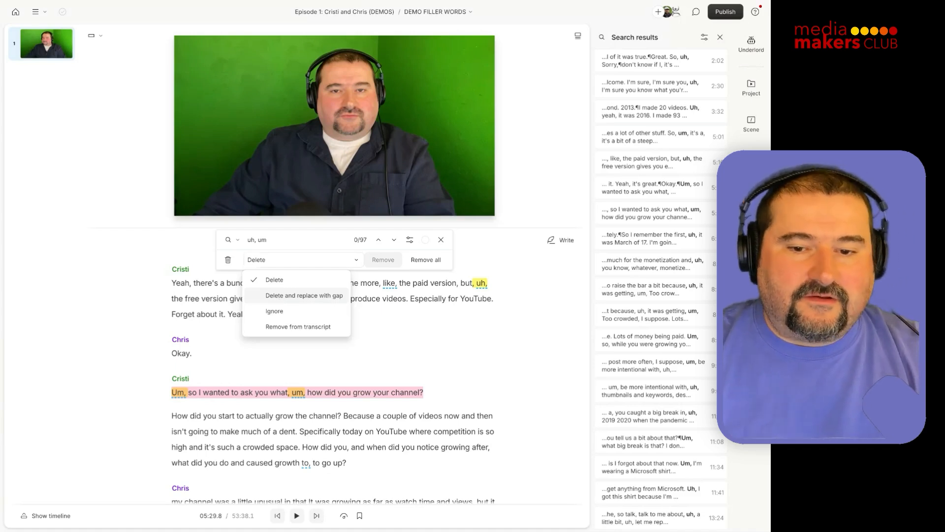
Step: Keep 'Delete and replace with gap' for the 97 uh/um matches and inspect further matches
click(304, 296)
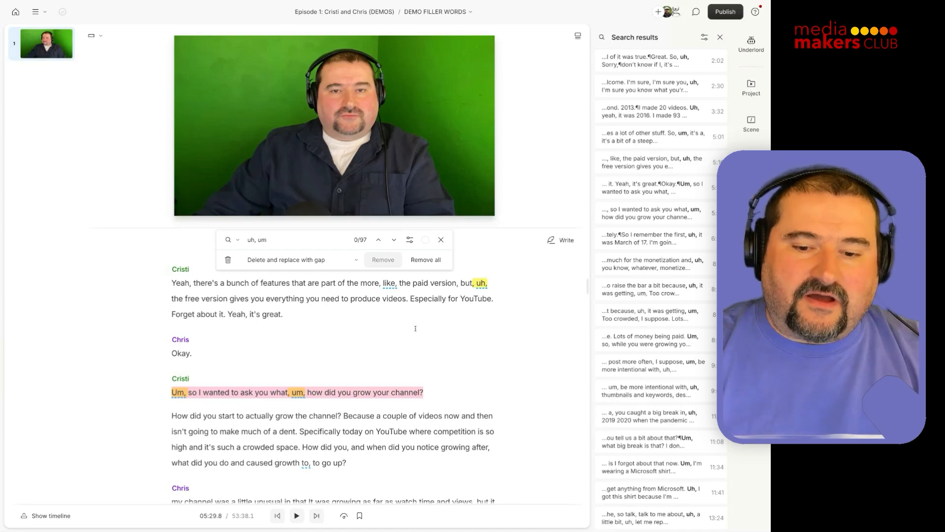
scroll(down, 3)
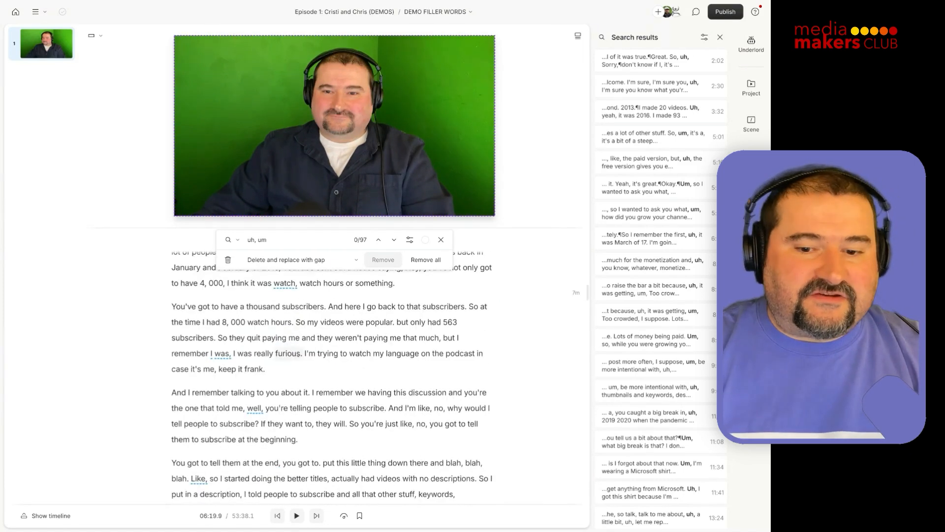
scroll(down, 3)
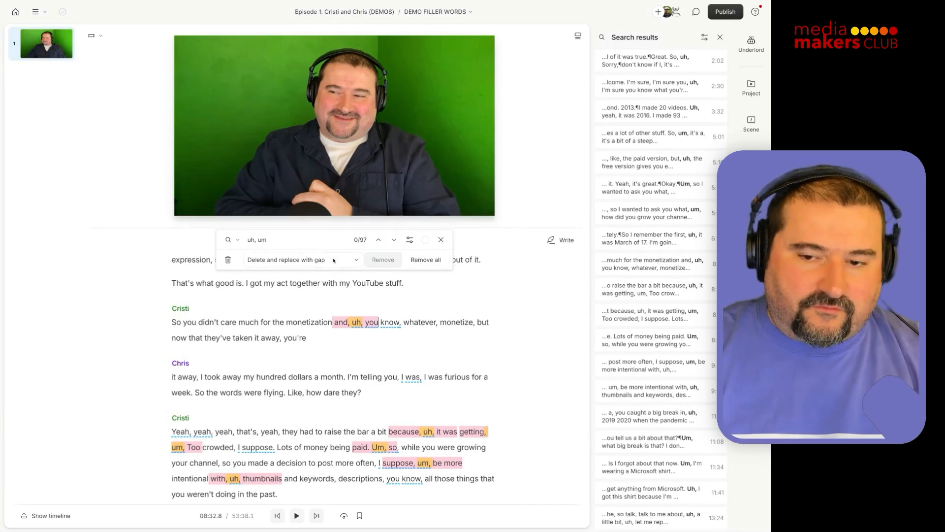
Step: Remove all uh and um matches as gaps, leaving five remaining matches
click(425, 260)
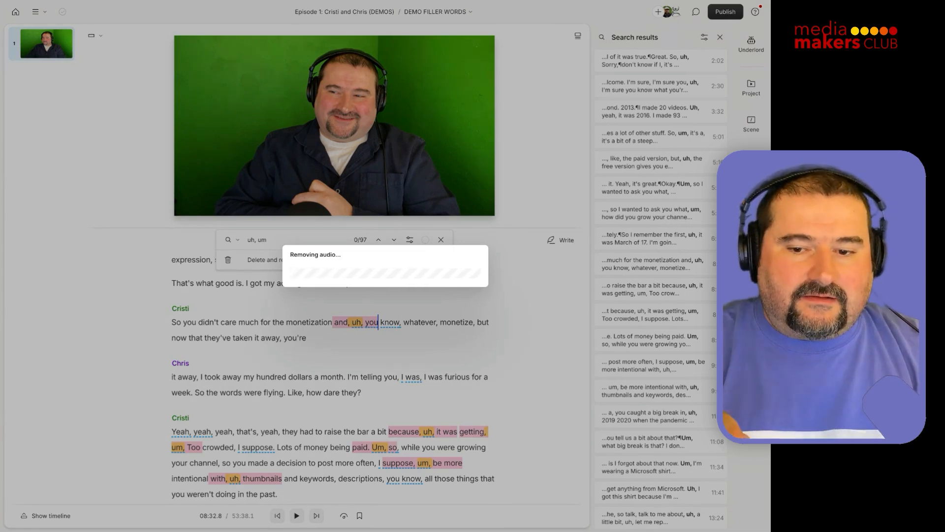
click(426, 259)
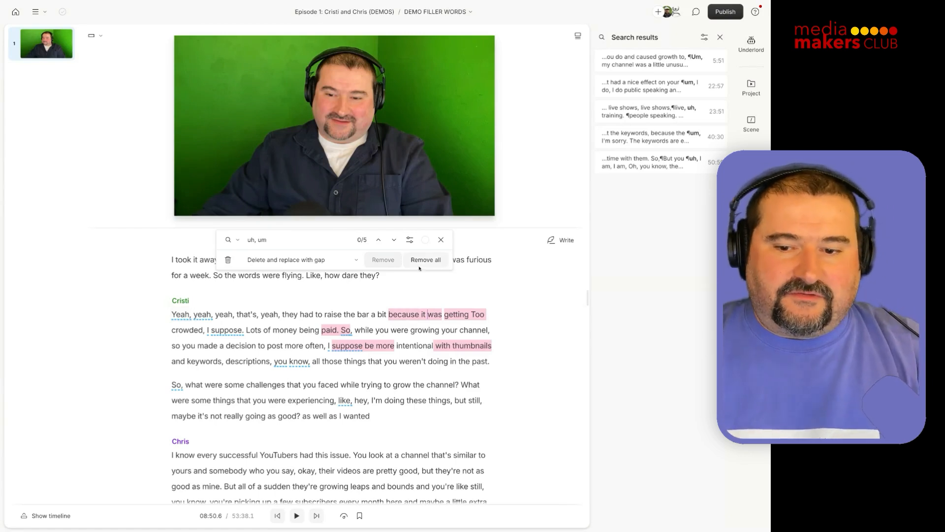
Step: Close the filler search and play back Chris's answer around a removed filler
click(441, 239)
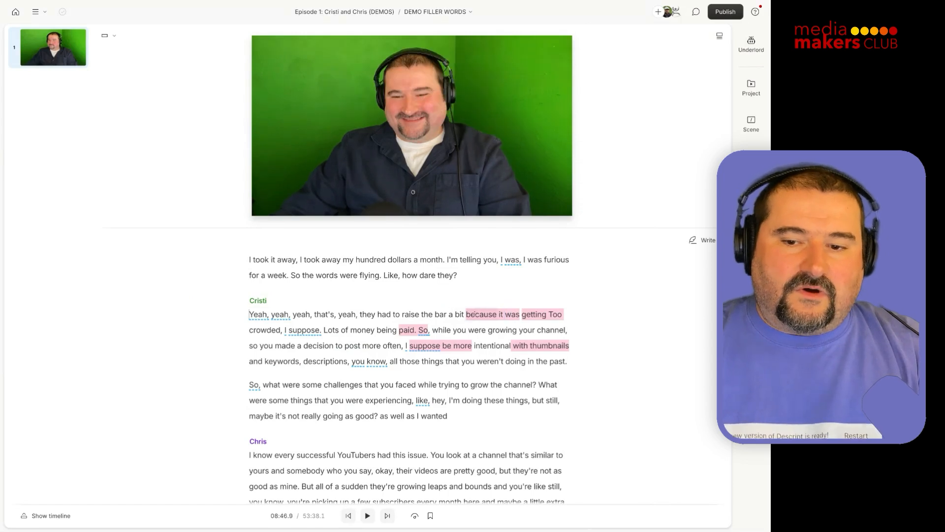
scroll(up, 3)
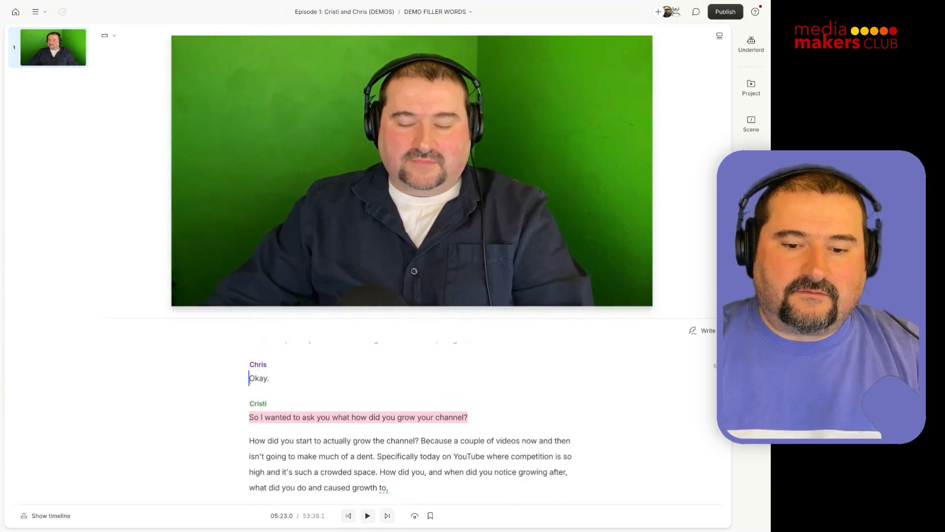
click(366, 516)
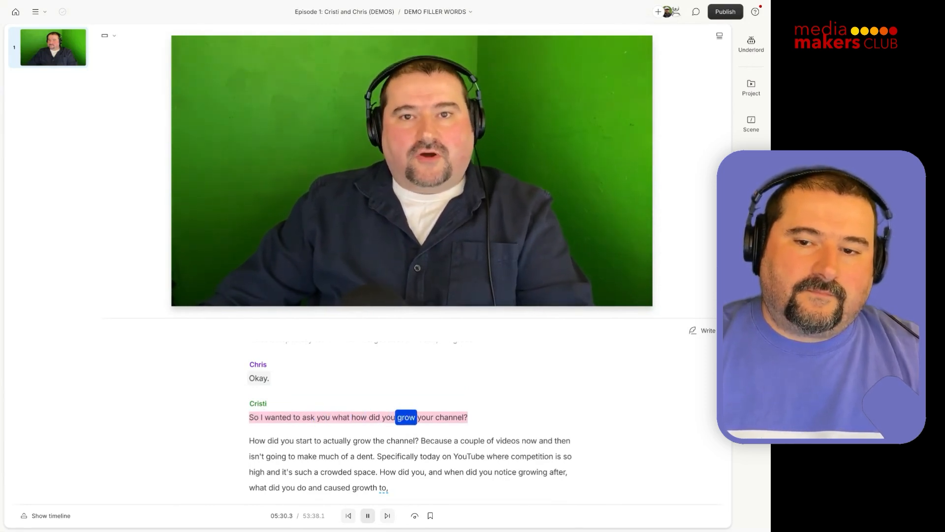
click(367, 515)
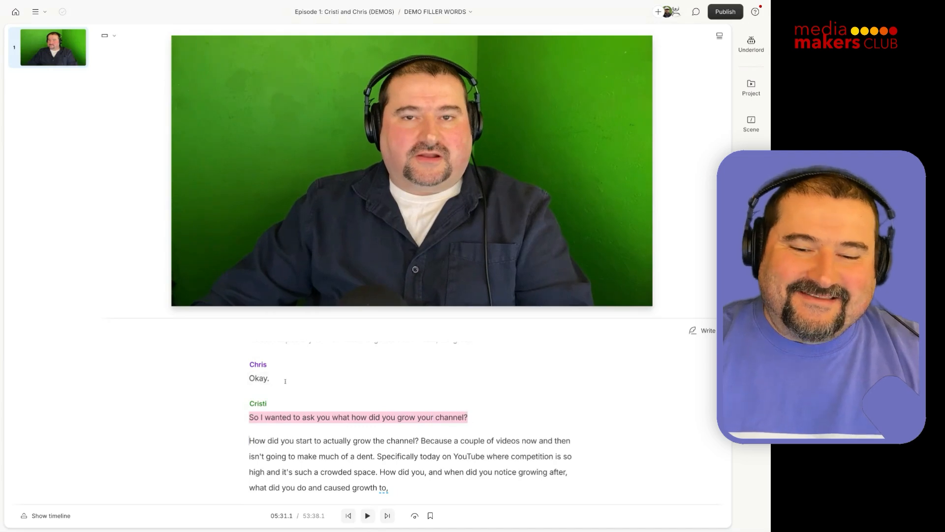
scroll(down, 3)
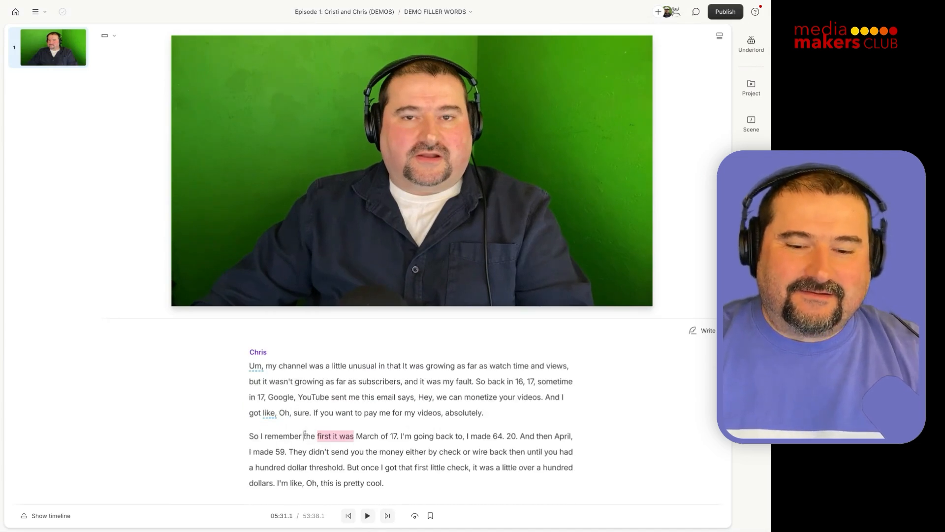
click(367, 515)
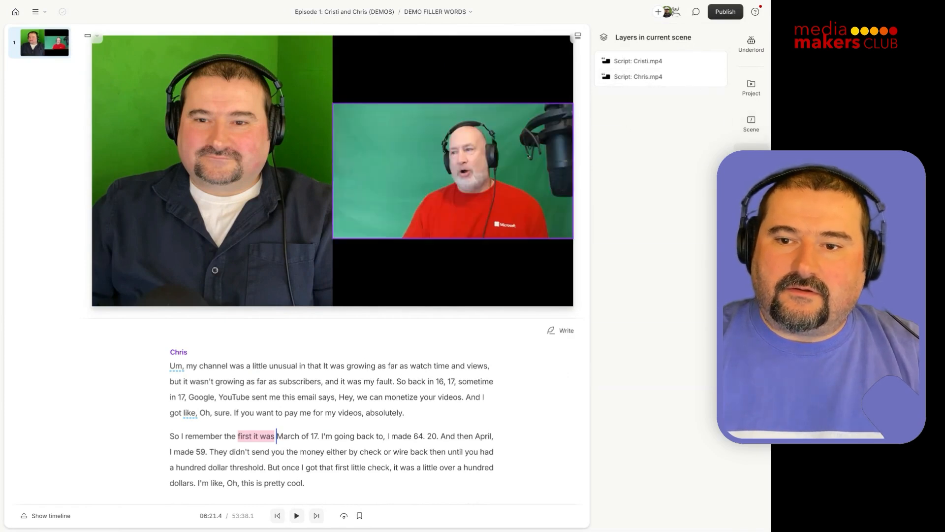
click(637, 76)
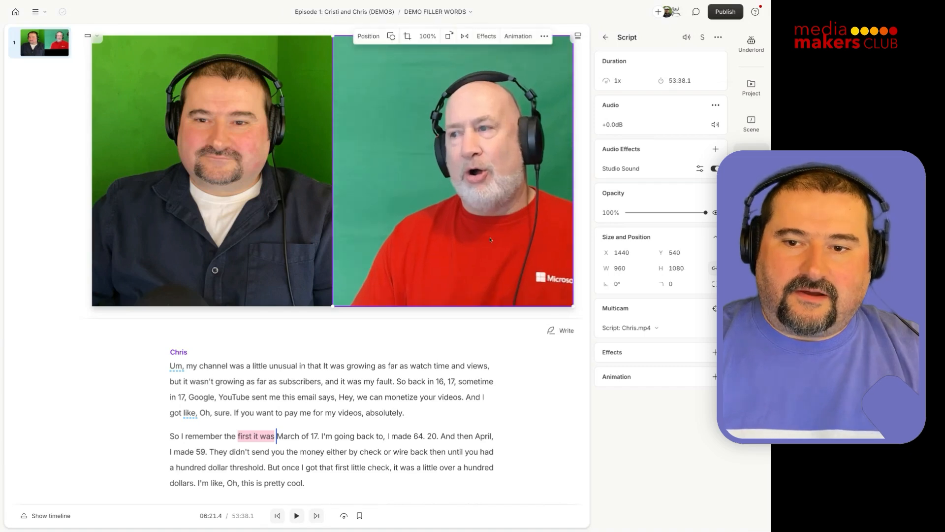
click(295, 515)
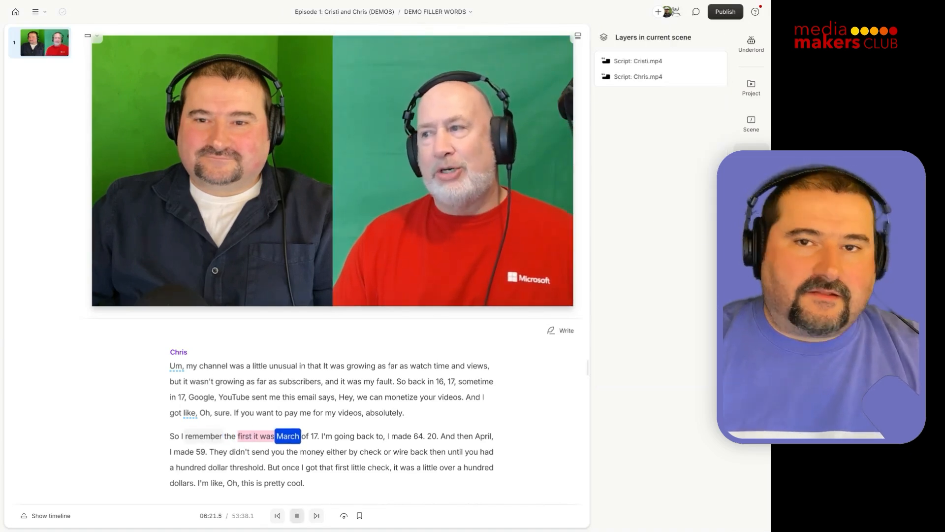
click(296, 515)
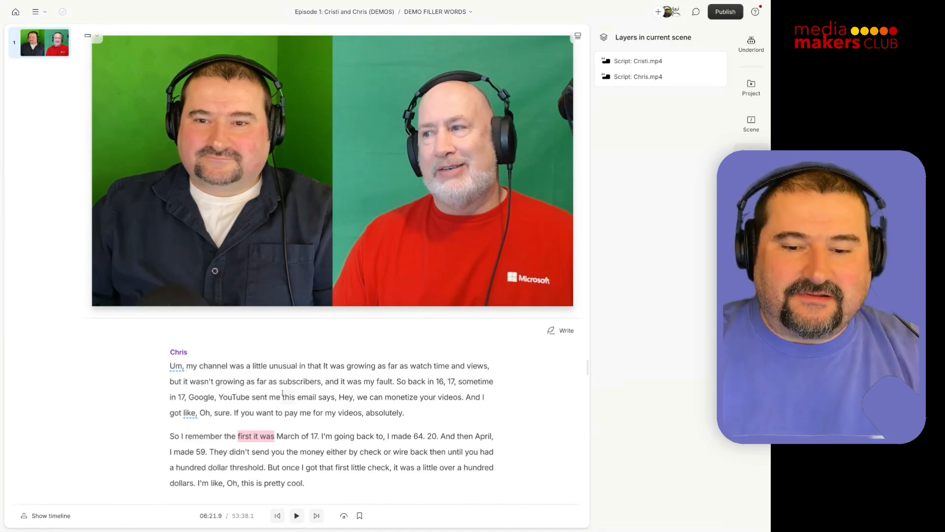
scroll(down, 3)
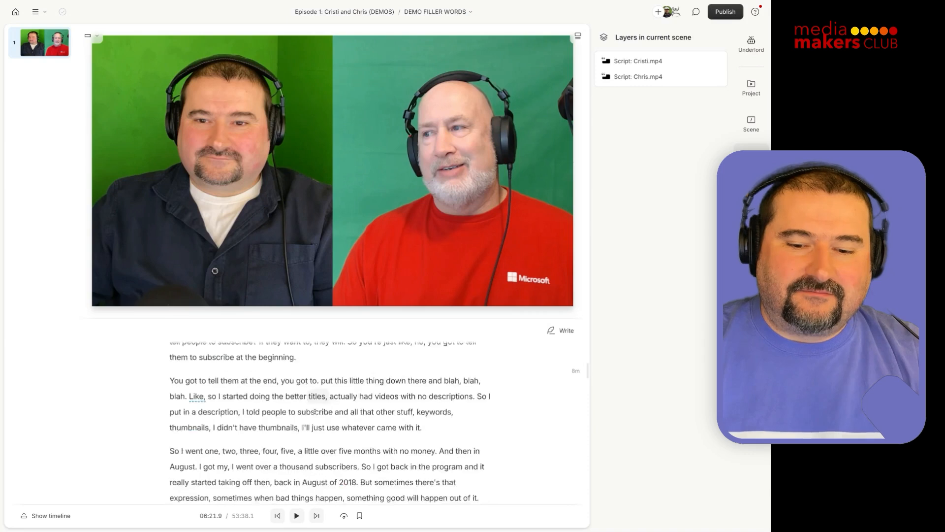
click(296, 516)
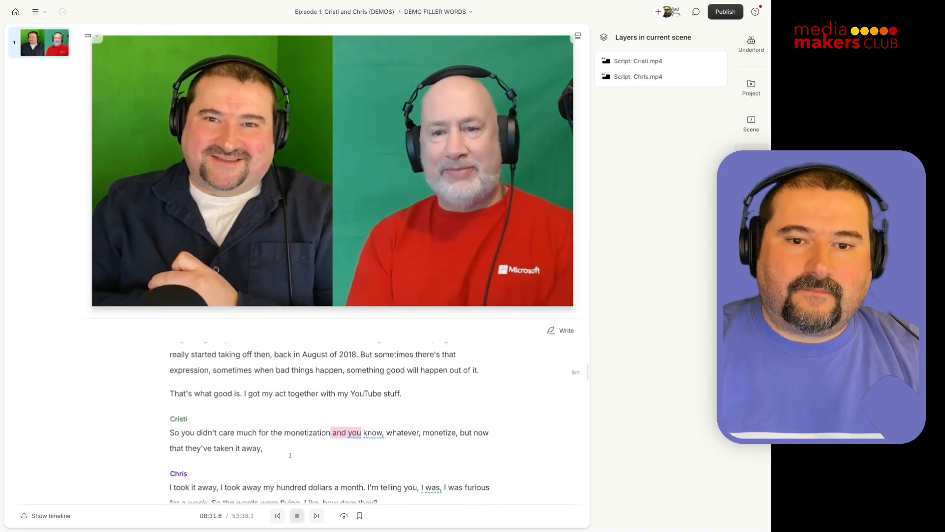
click(296, 515)
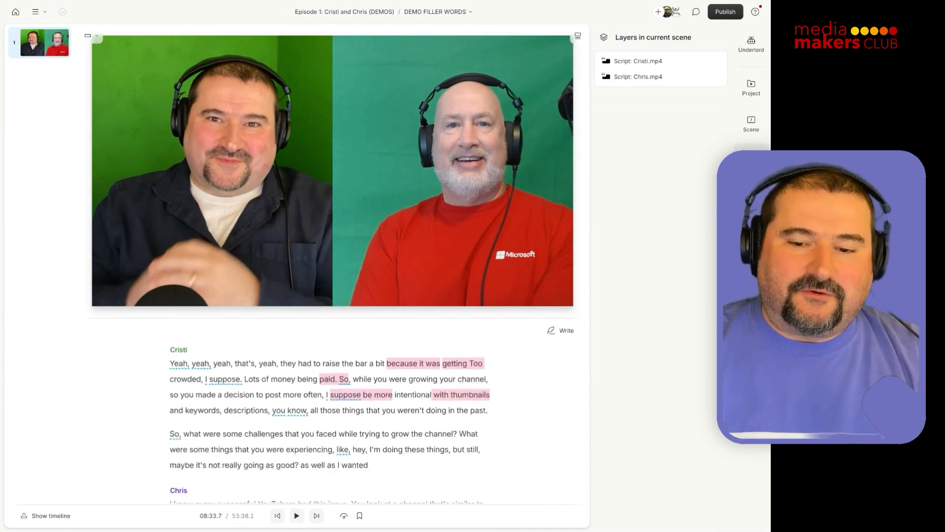
click(296, 514)
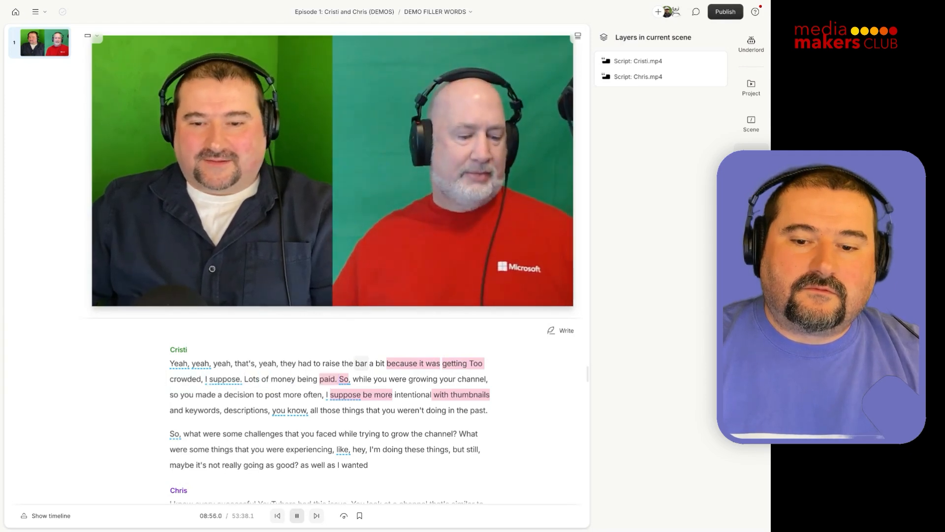
click(296, 515)
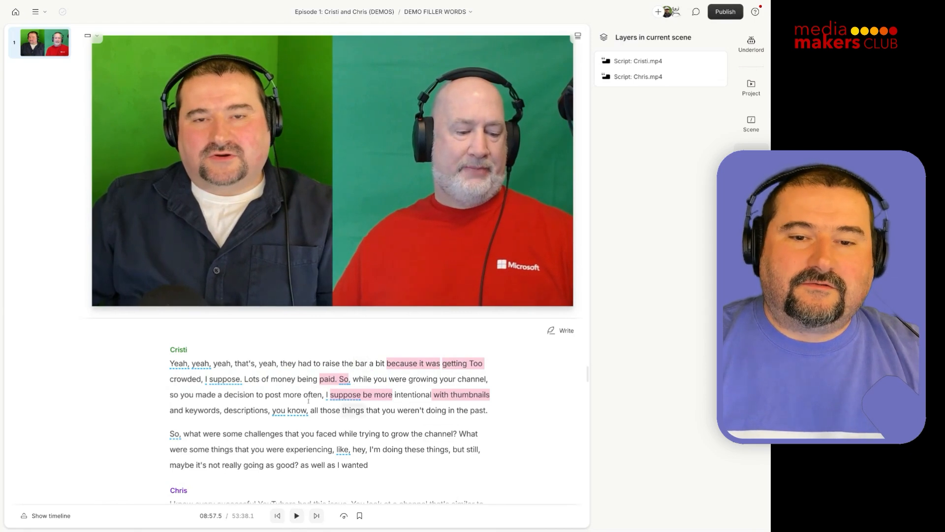
click(296, 515)
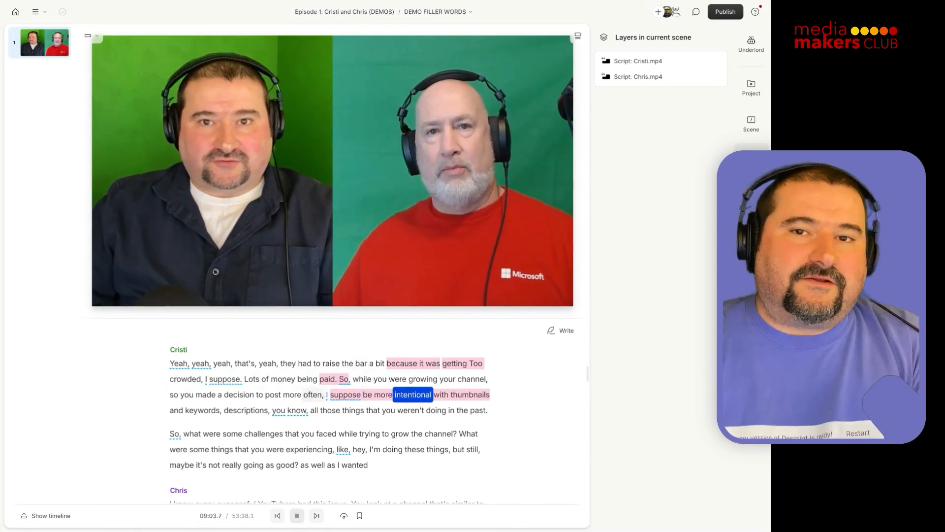
click(296, 515)
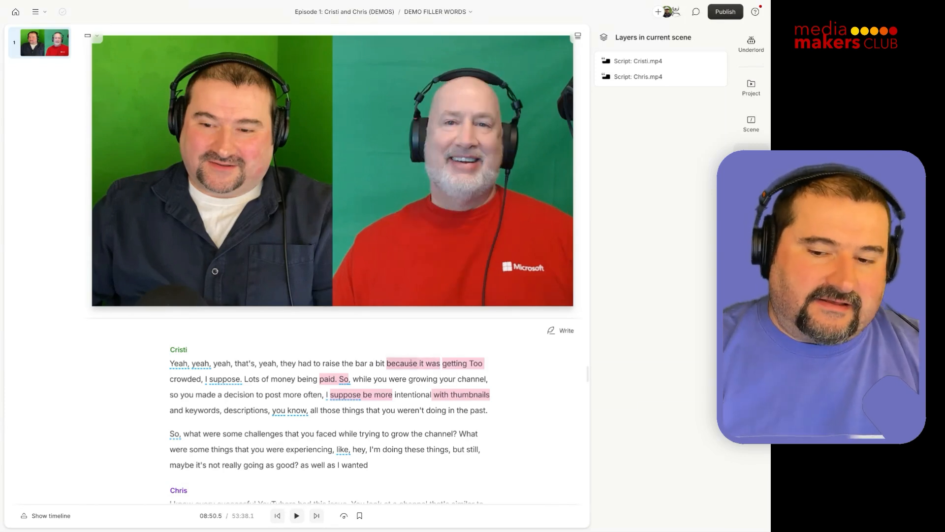
Step: Open Edit sequence on the gap after 'because' in Cristi's transcript
right_click(404, 363)
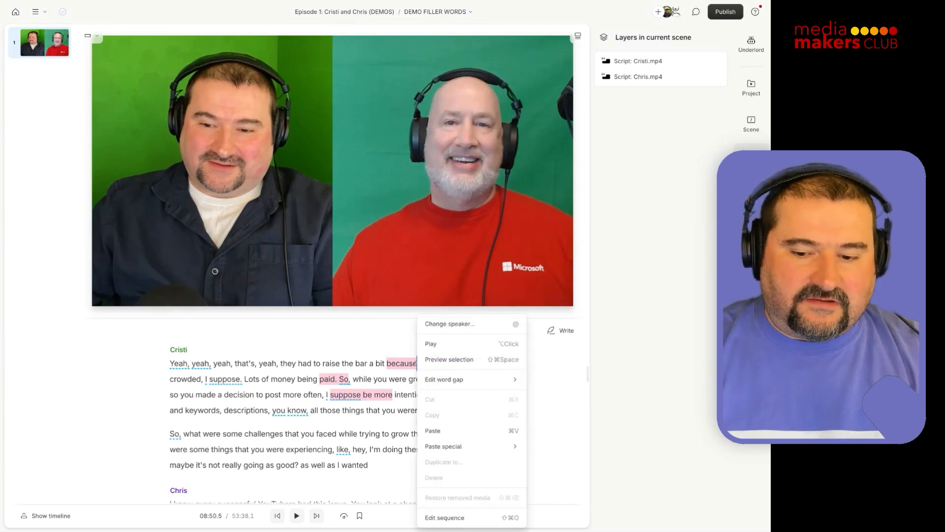
click(444, 517)
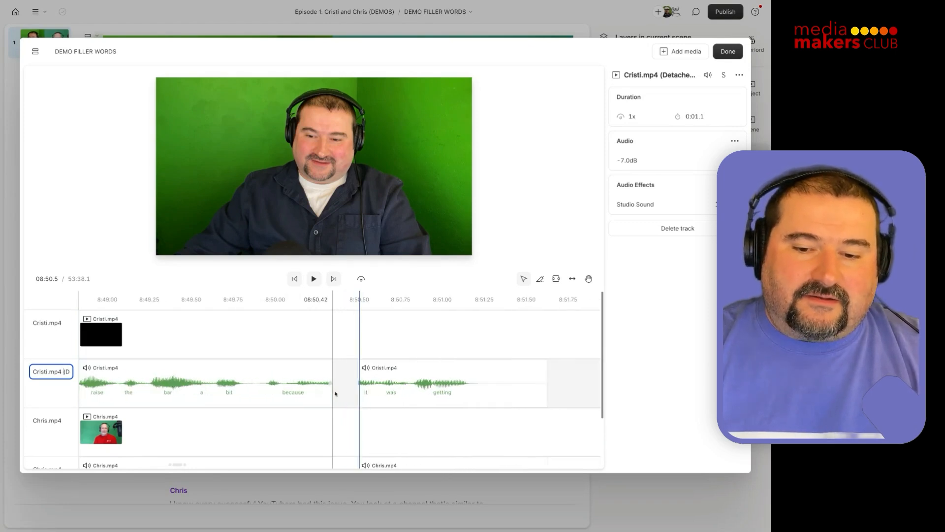
Step: Zoom into the timeline gap around 'because' to inspect Cristi's split audio clip
click(354, 386)
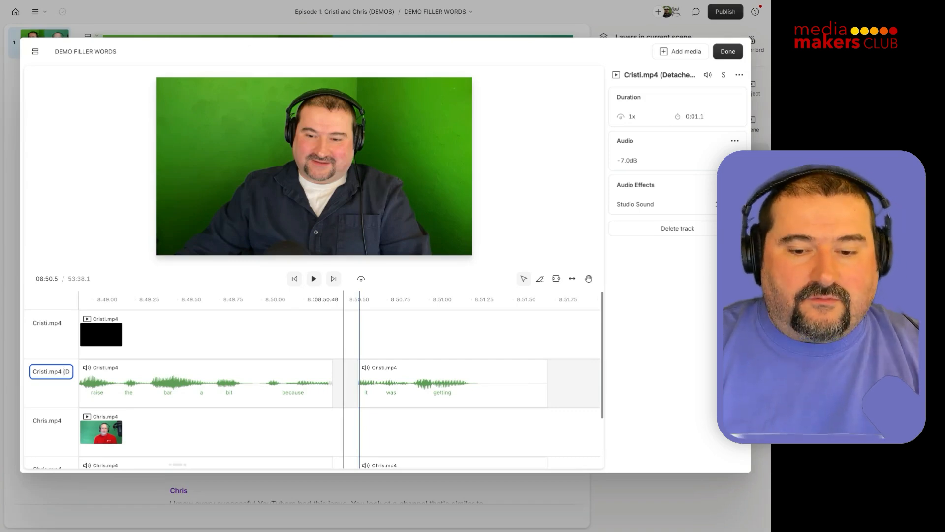
click(205, 383)
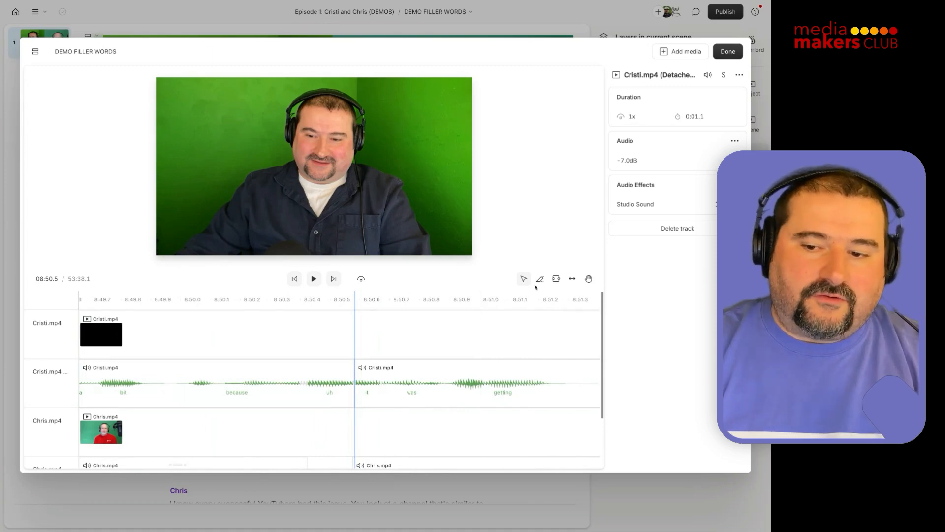
Step: Inspect the gap in Cristi's video and audio tracks, then close the editor and resume playback
click(100, 334)
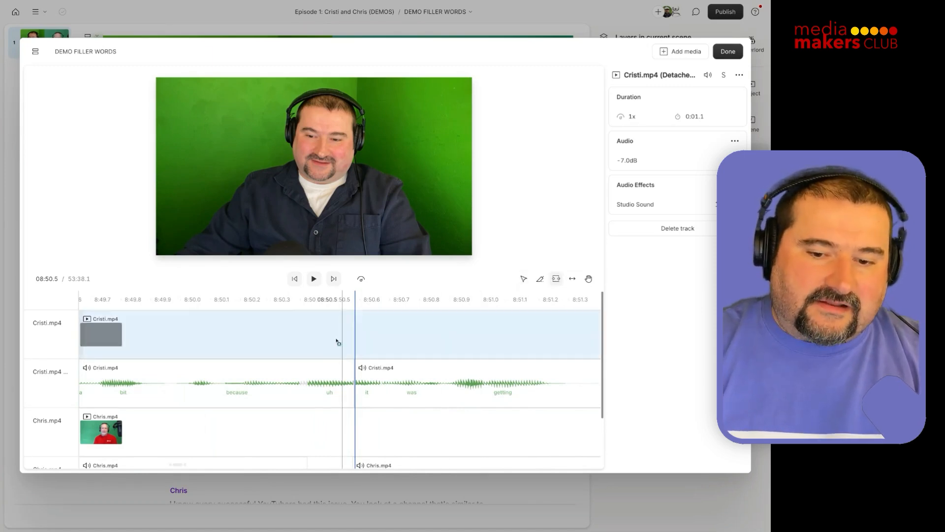
click(329, 383)
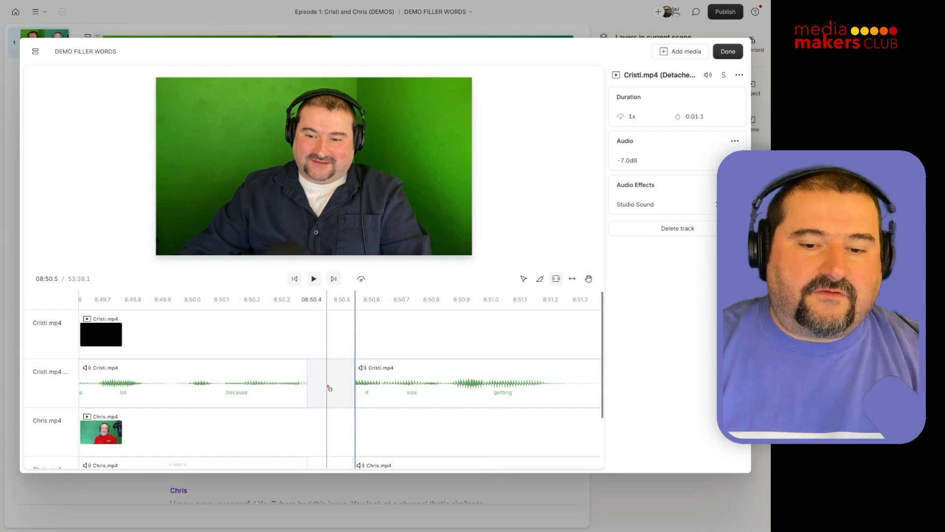
click(313, 278)
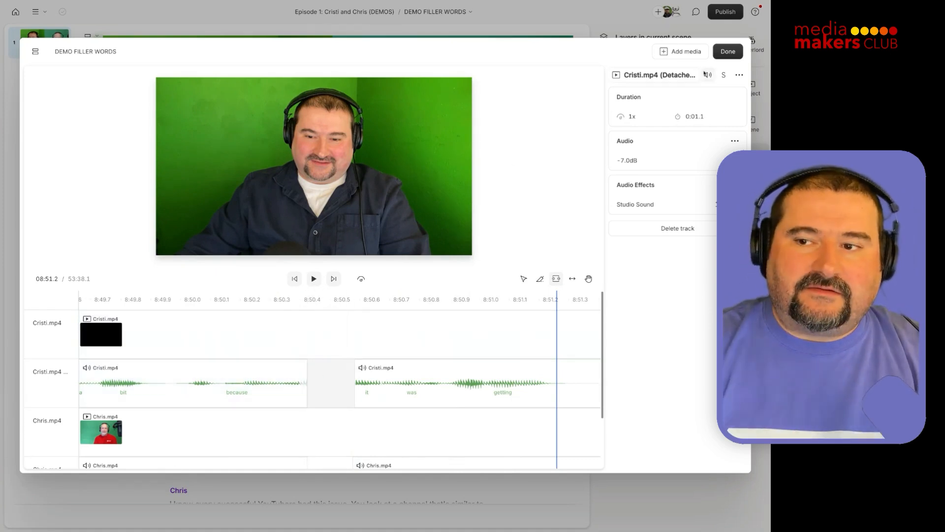
click(727, 51)
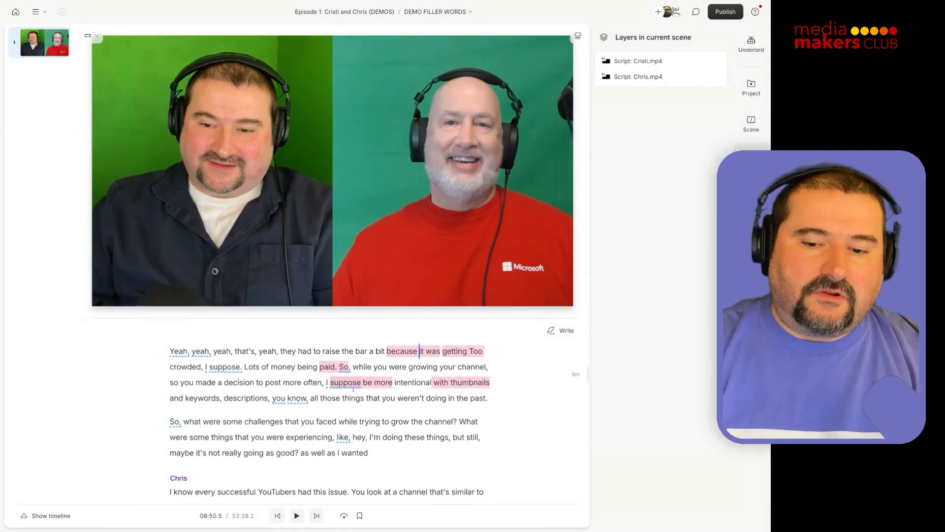
click(296, 516)
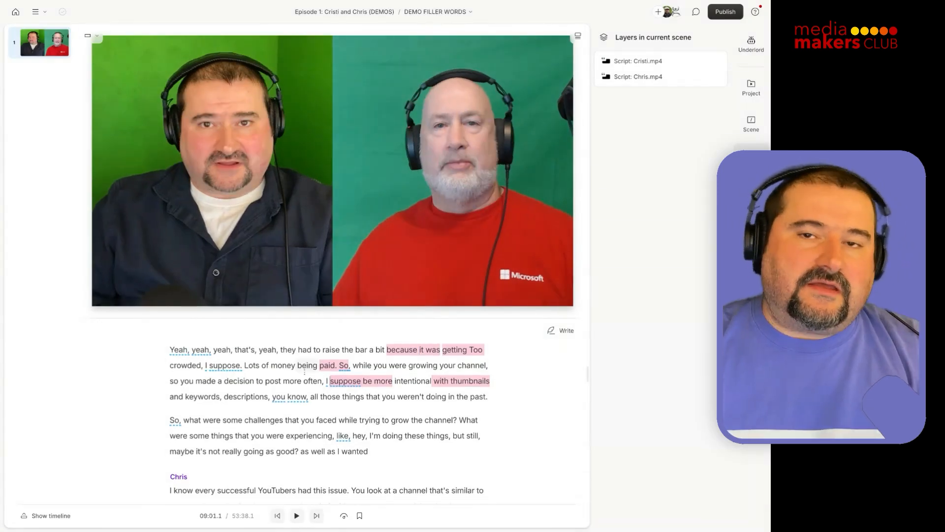